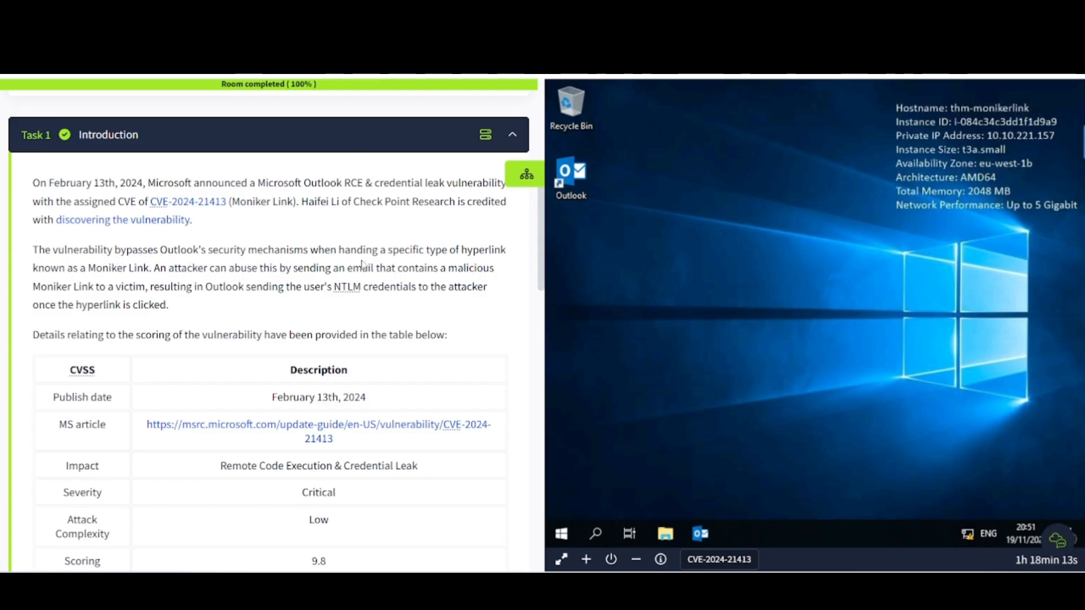
Scroll Task 1 past the CVSS table to the affected Office releases, learning objectives and VM start section
scroll(down, 3)
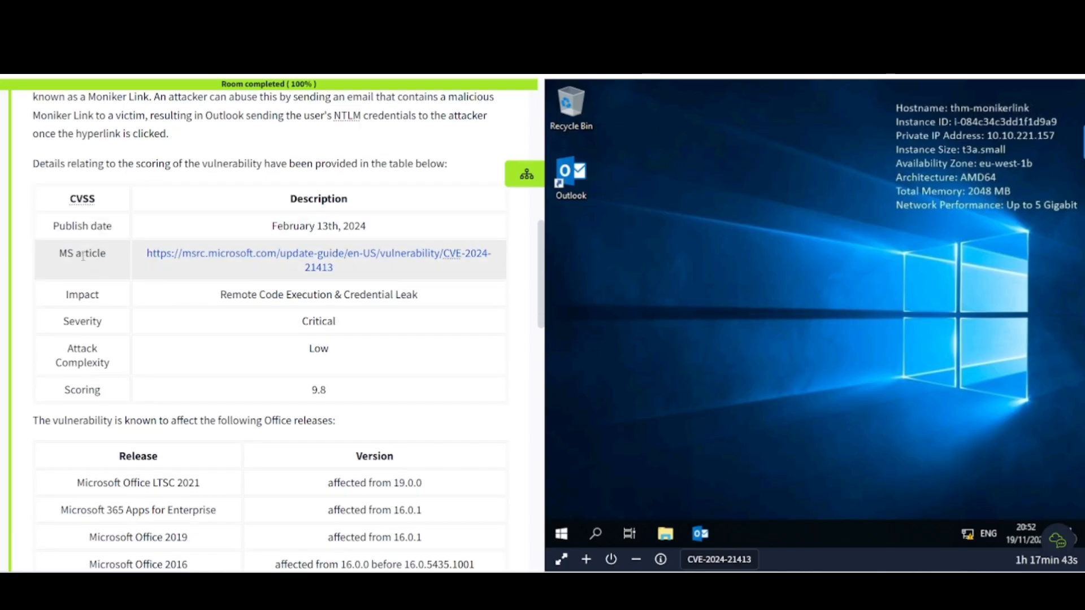
scroll(down, 3)
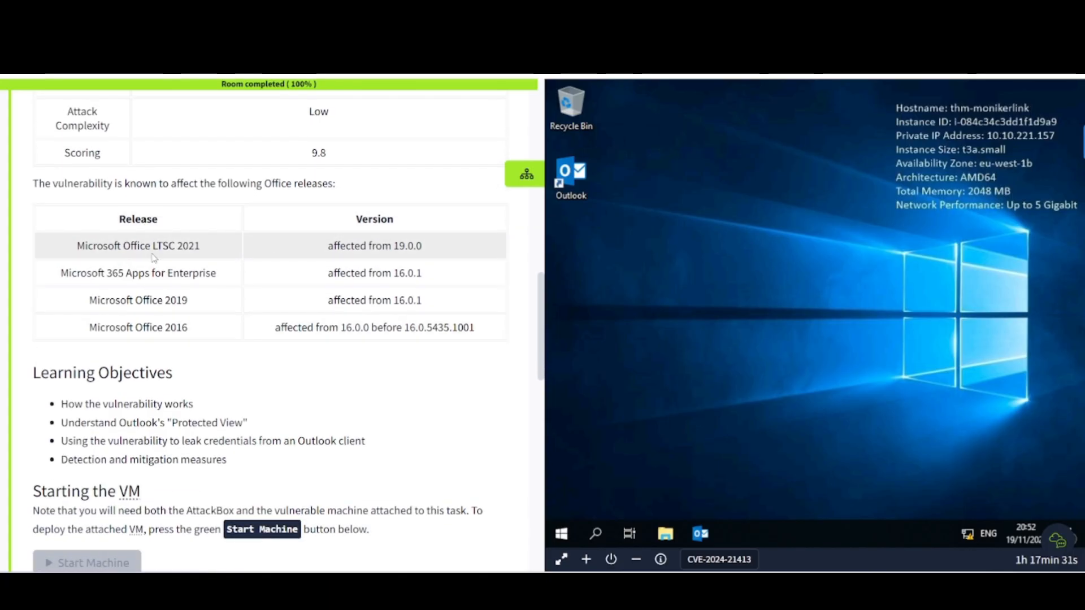
Scroll to the Task 1 severity question answered Critical and the collapsed Tasks 2–6 list
scroll(down, 3)
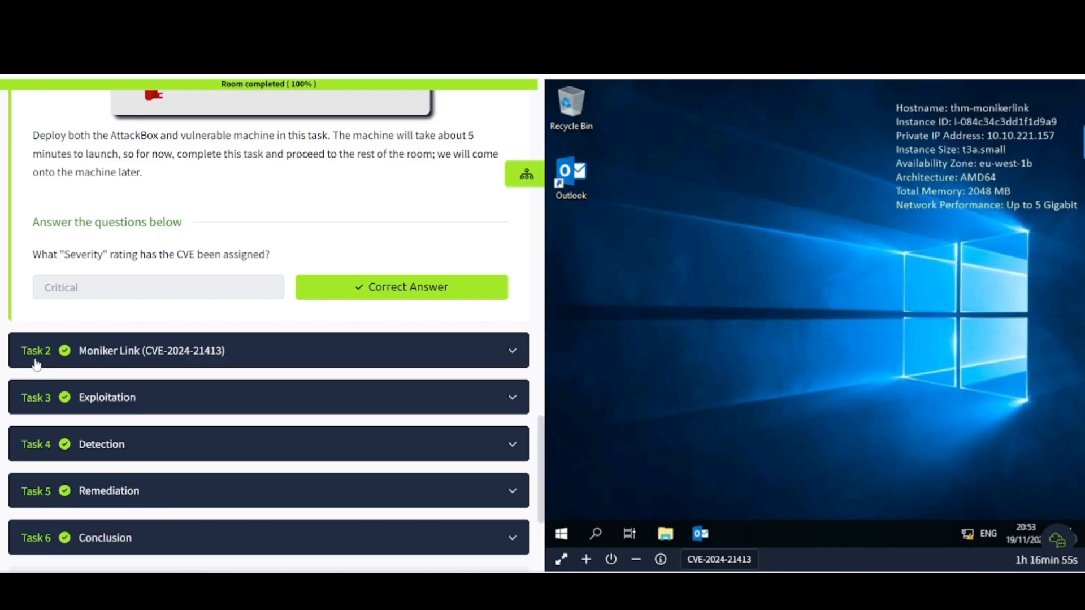
mouse_move(171, 362)
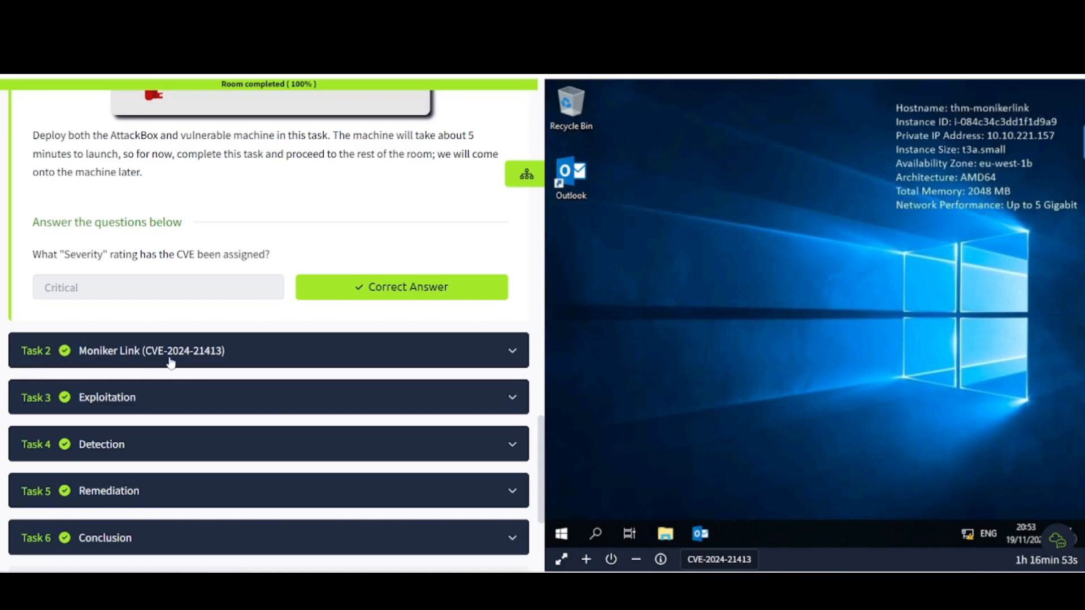
Expand Task 2 Moniker Link (CVE-2024-21413) and read down to the file:// question
click(170, 350)
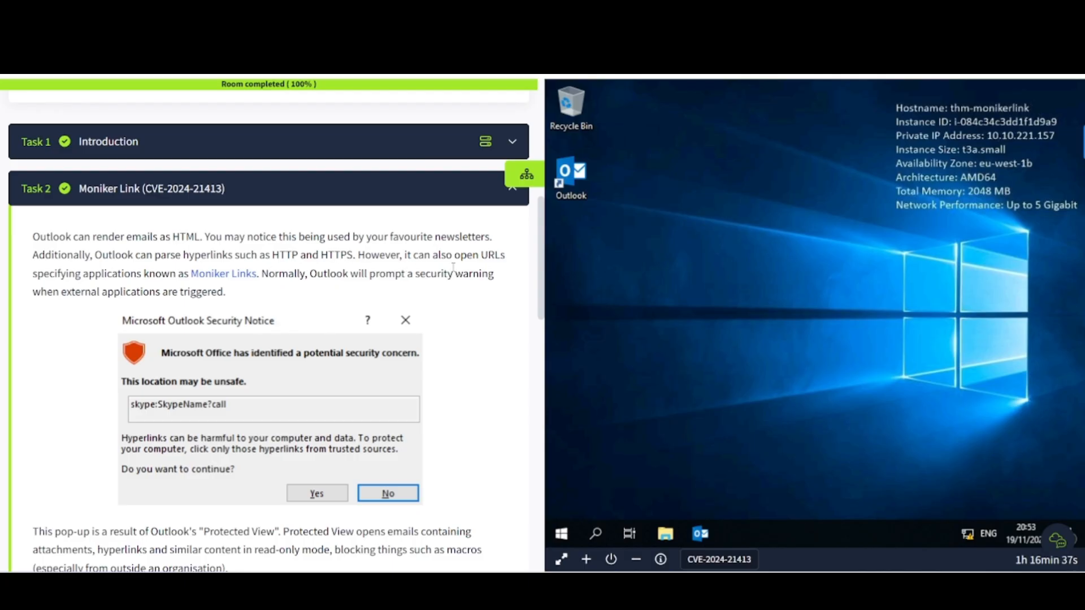
scroll(down, 3)
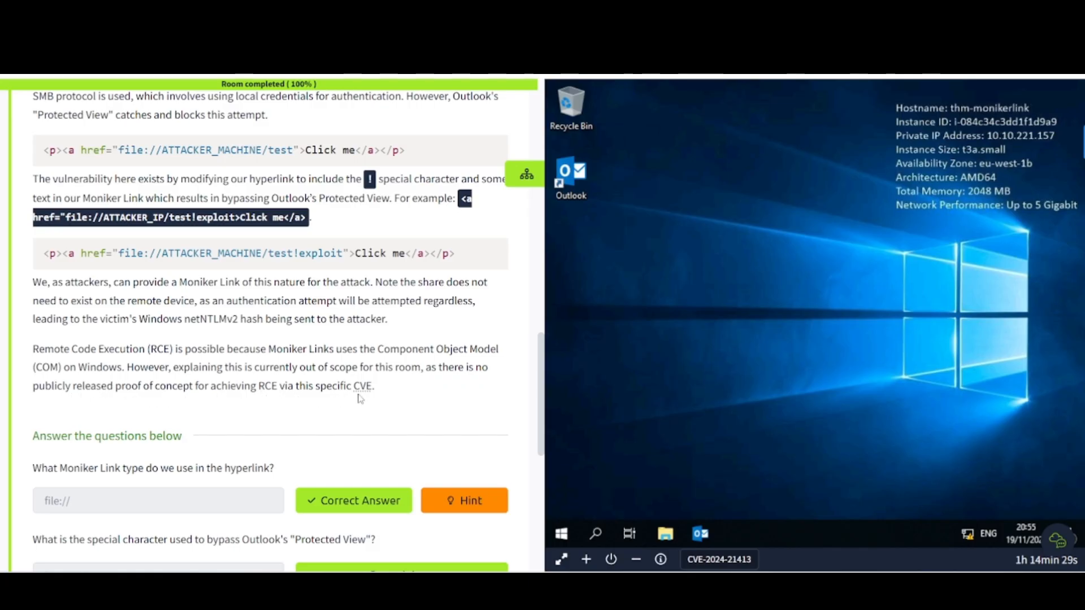
scroll(down, 3)
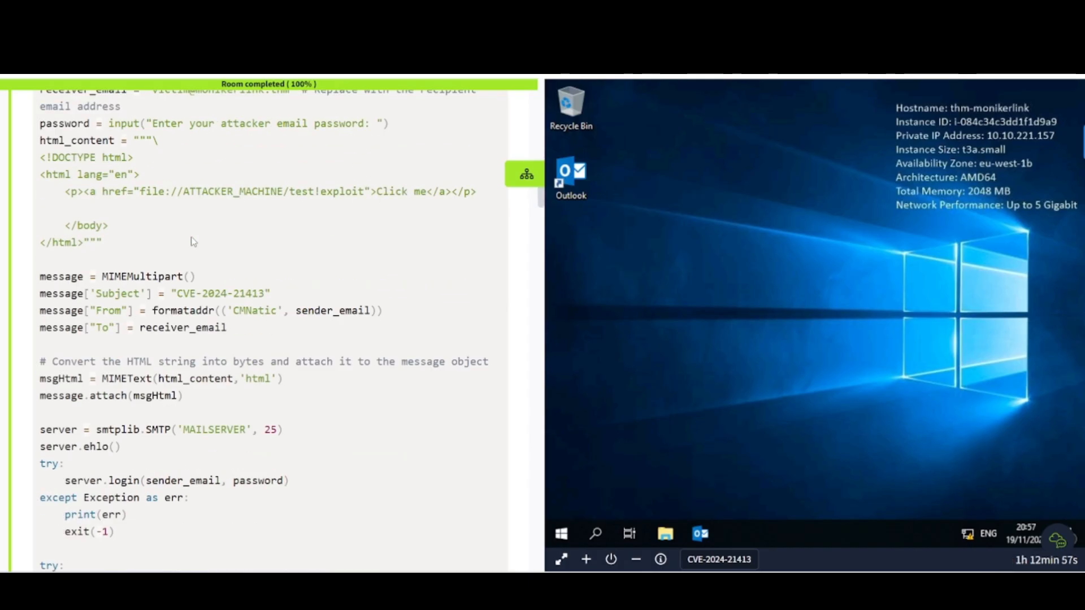
scroll(down, 3)
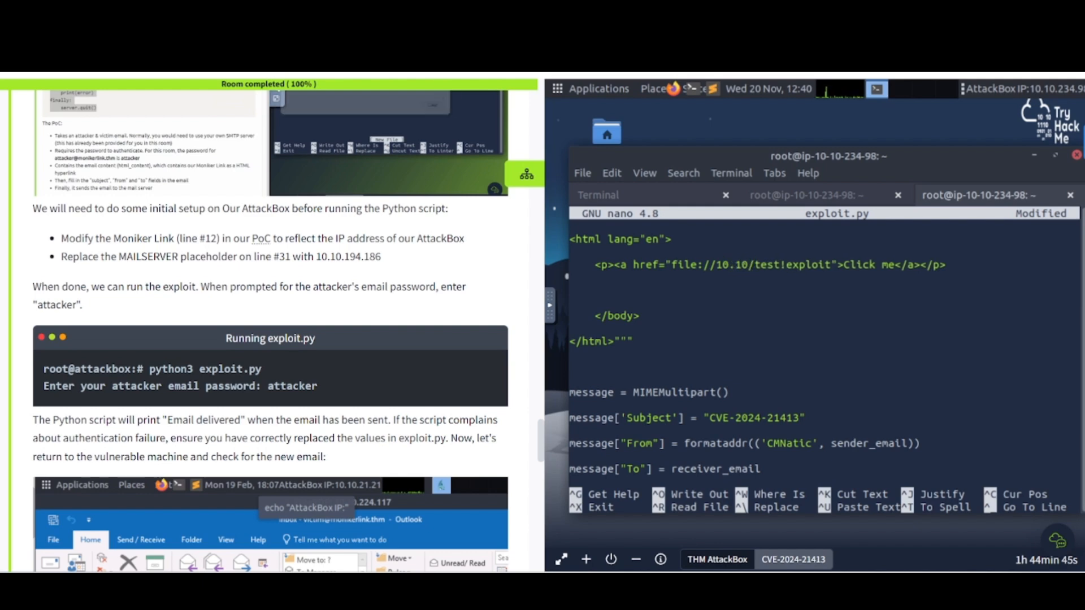
Scroll the AttackBox view while editing exploit.py's Moniker Link and MAILSERVER values
scroll(down, 3)
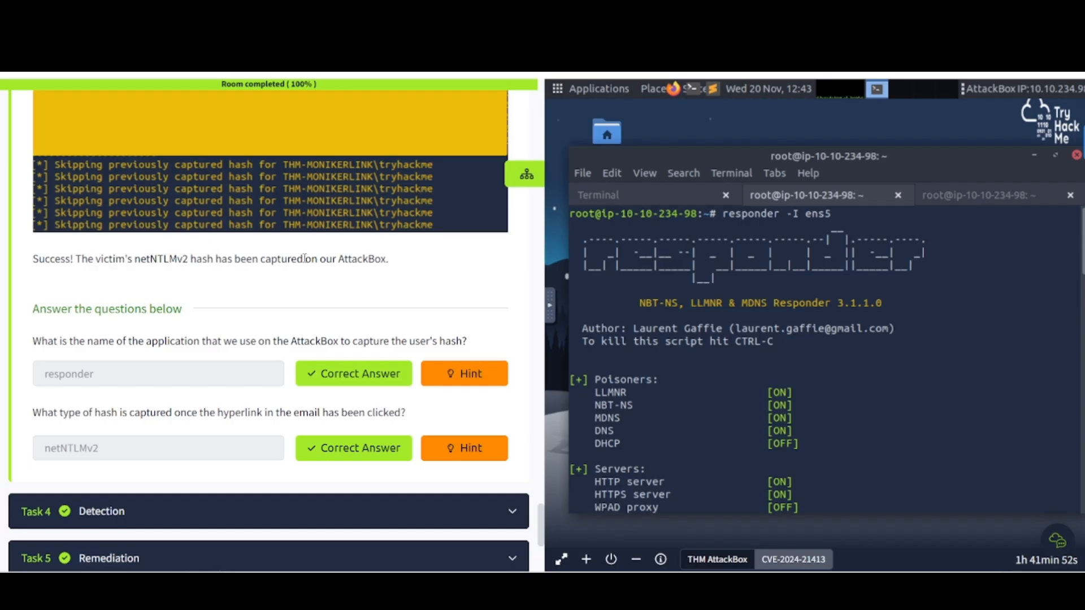
Scroll past the answered Task 3 questions (responder, netNTLMv2) toward the Detection task
scroll(down, 3)
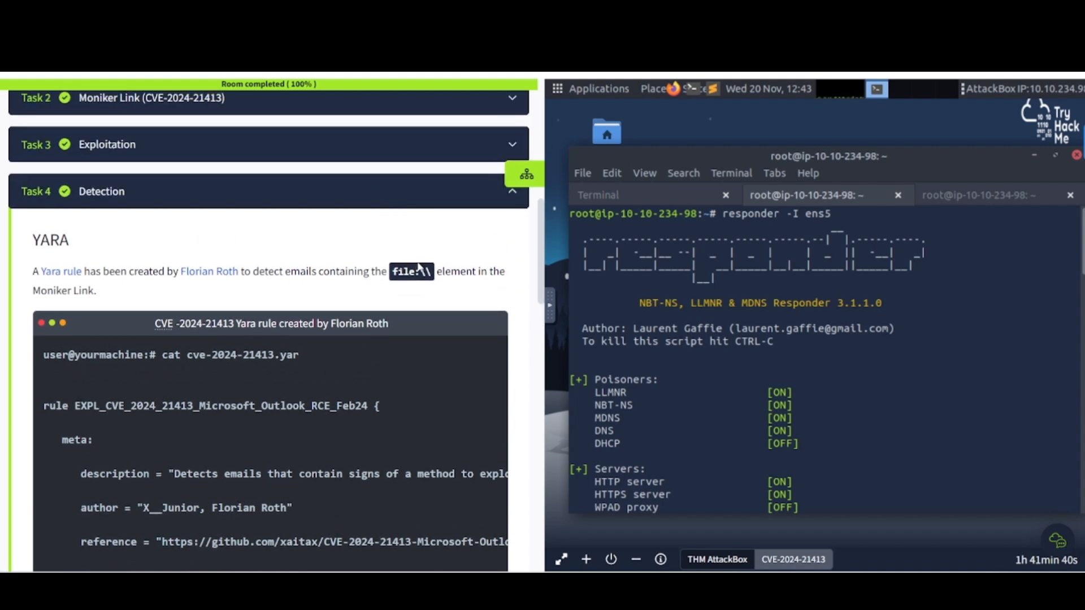
Read Task 4 Detection from the YARA rule down to the Wireshark SMB capture and its answered question
scroll(down, 3)
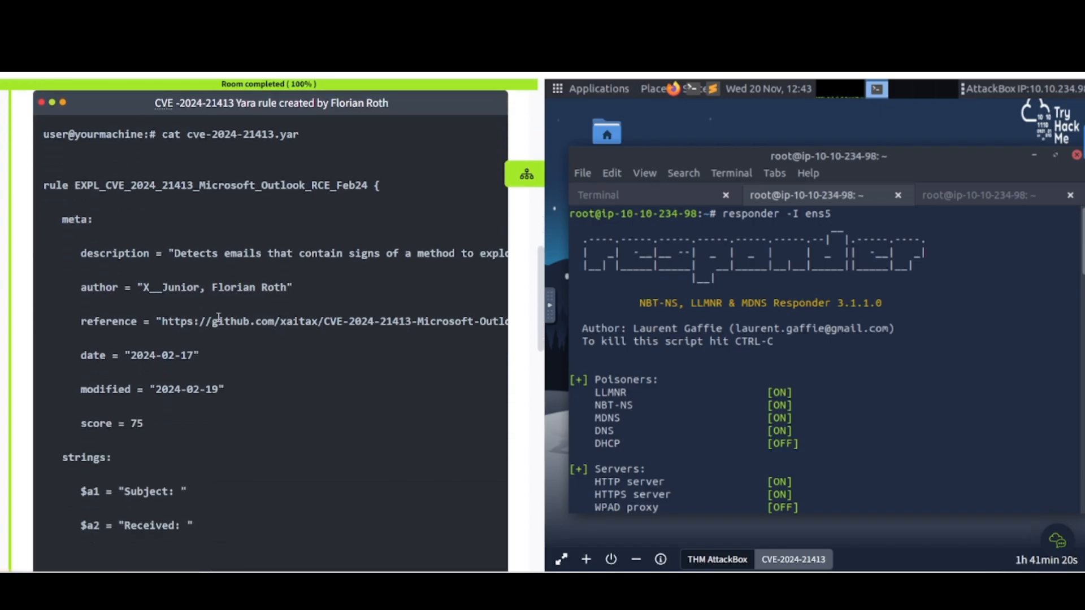
scroll(down, 3)
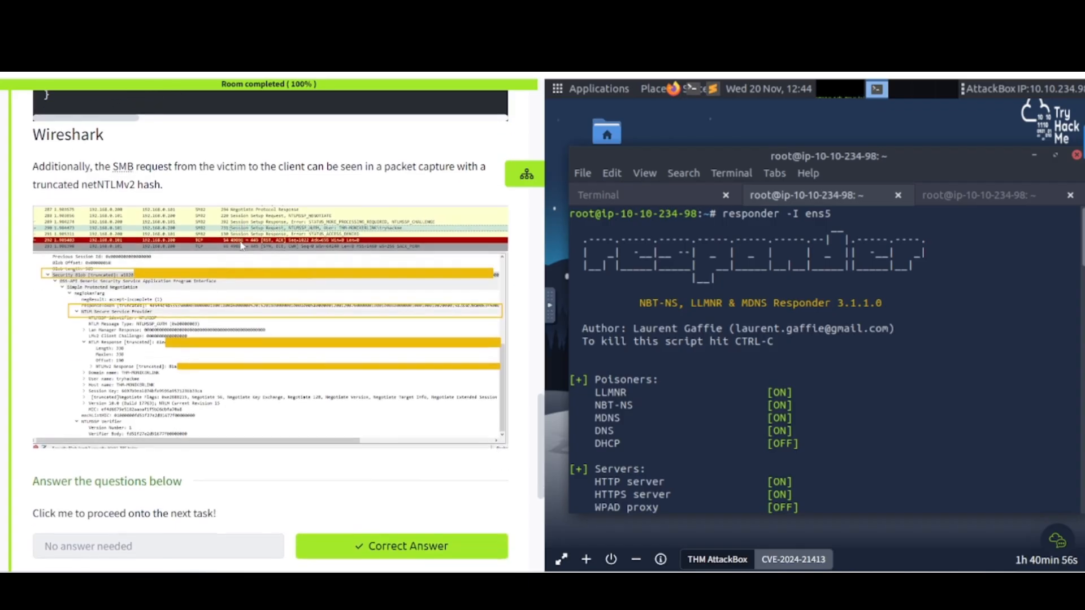
Expand Task 5 Remediation to show the Patch Tuesday and safe-link guidance
scroll(down, 3)
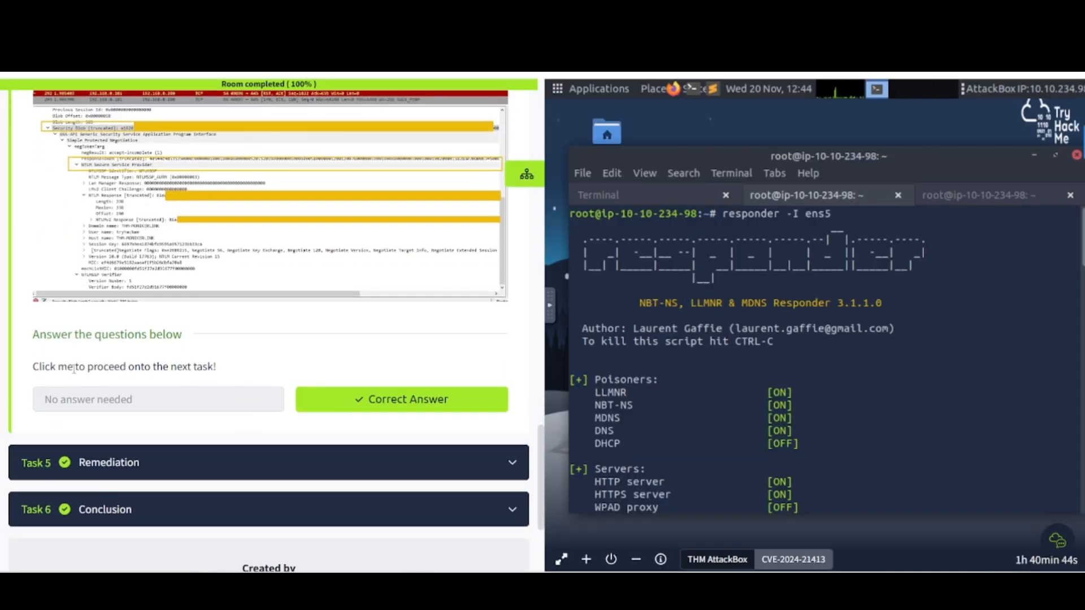
click(108, 462)
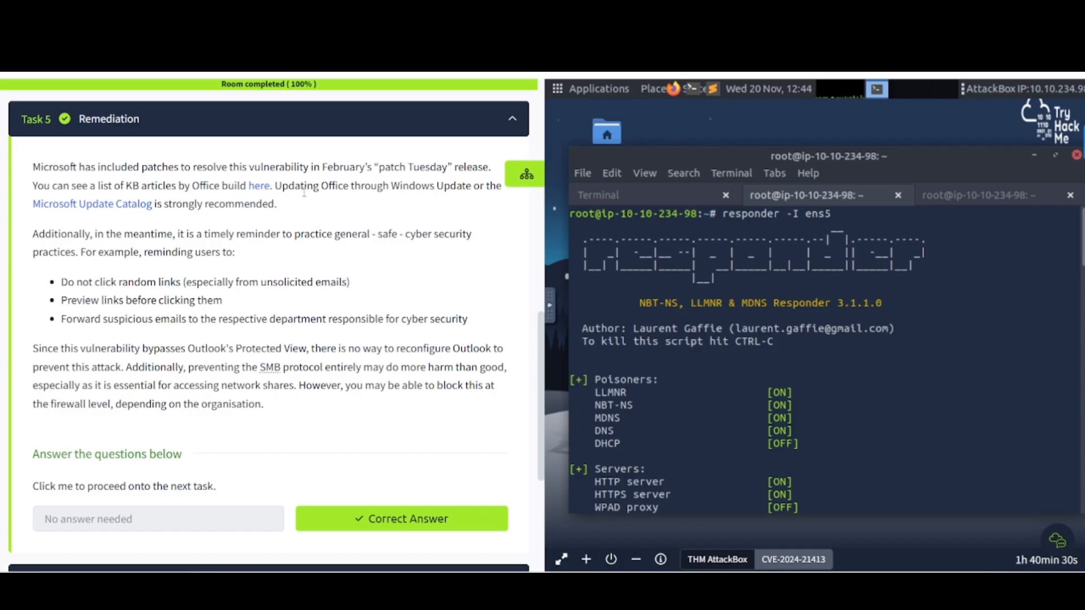